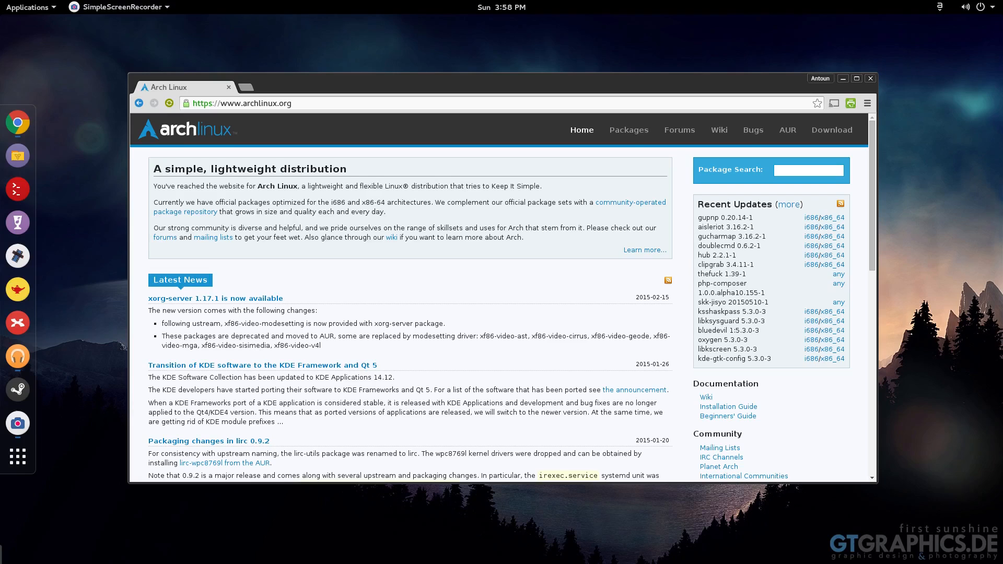
mouse_move(312, 93)
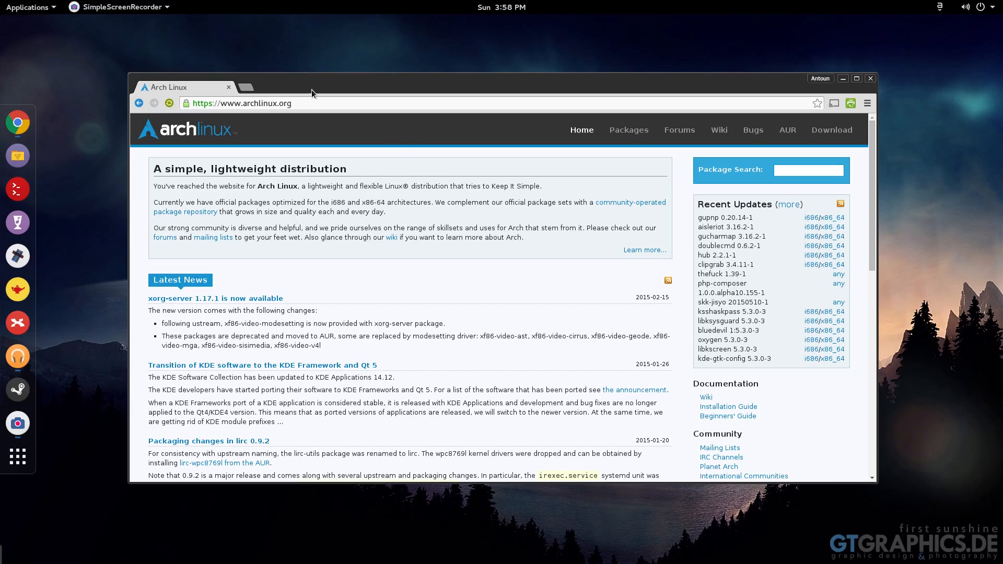
mouse_move(396, 146)
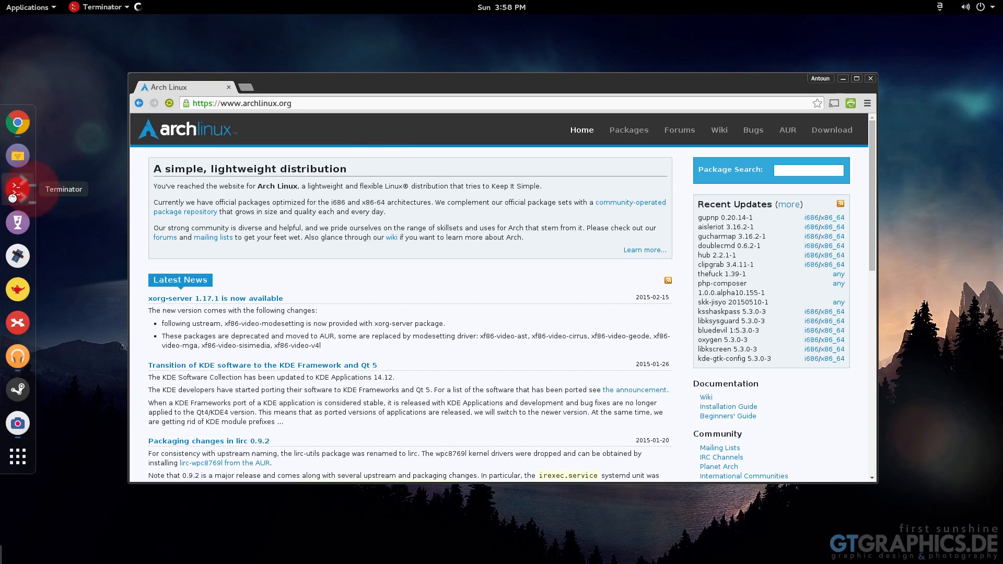
Open a terminal window, drag it over the browser page, then close it.
click(17, 189)
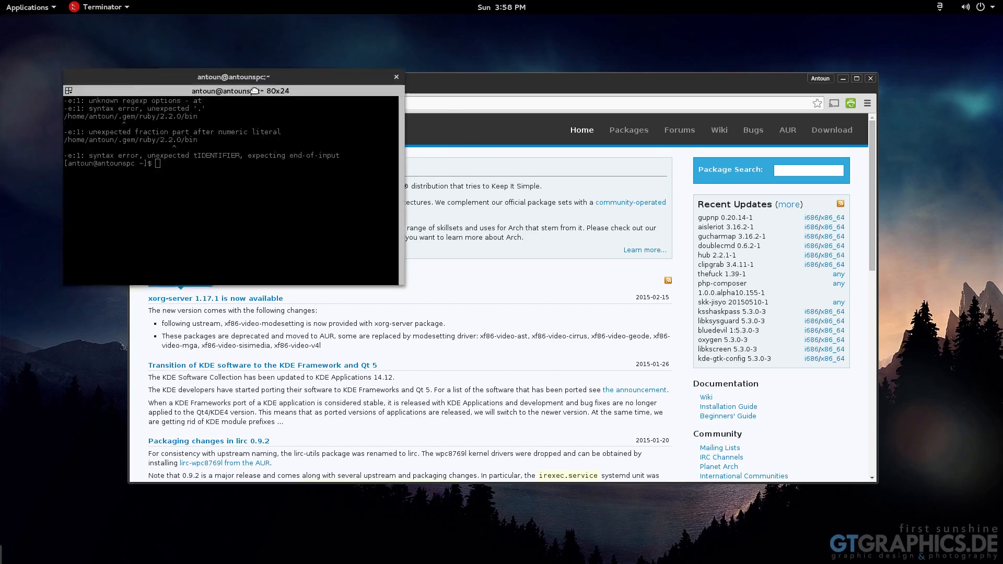
drag(233, 77, 297, 142)
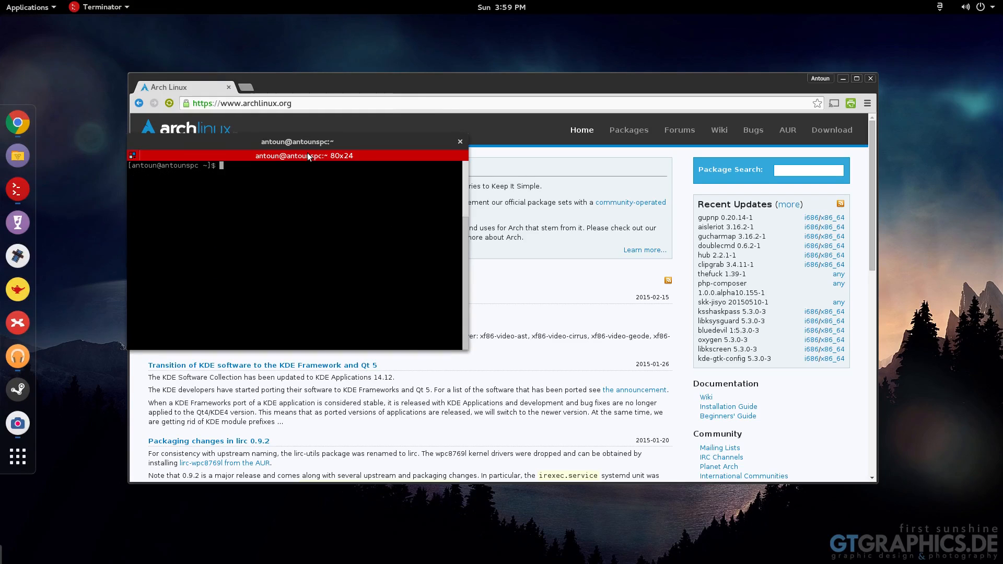
mouse_move(377, 151)
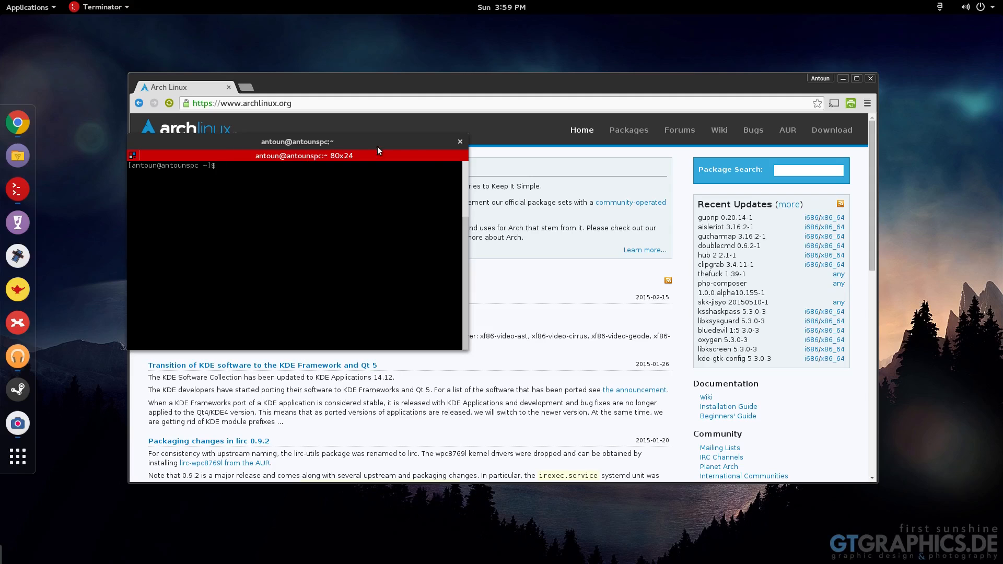
click(460, 142)
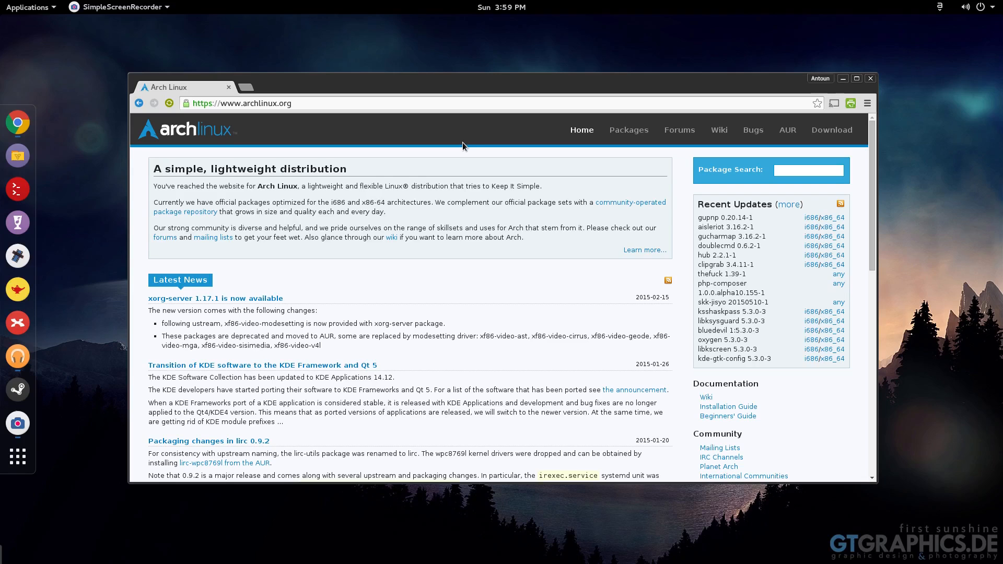
mouse_move(644, 152)
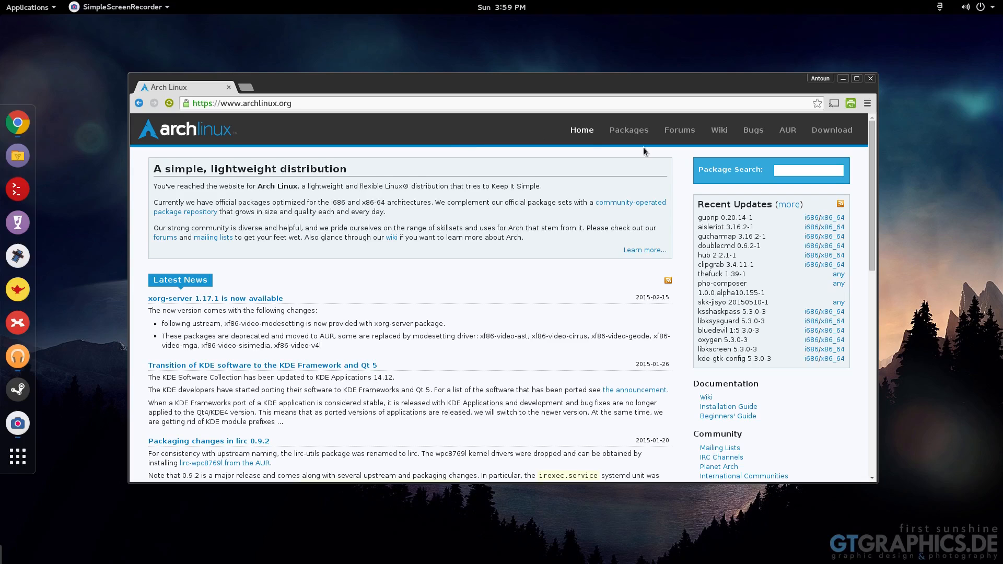
Open the Arch Wiki Beginners' guide and skim its contents, scrolling back up.
scroll(down, 3)
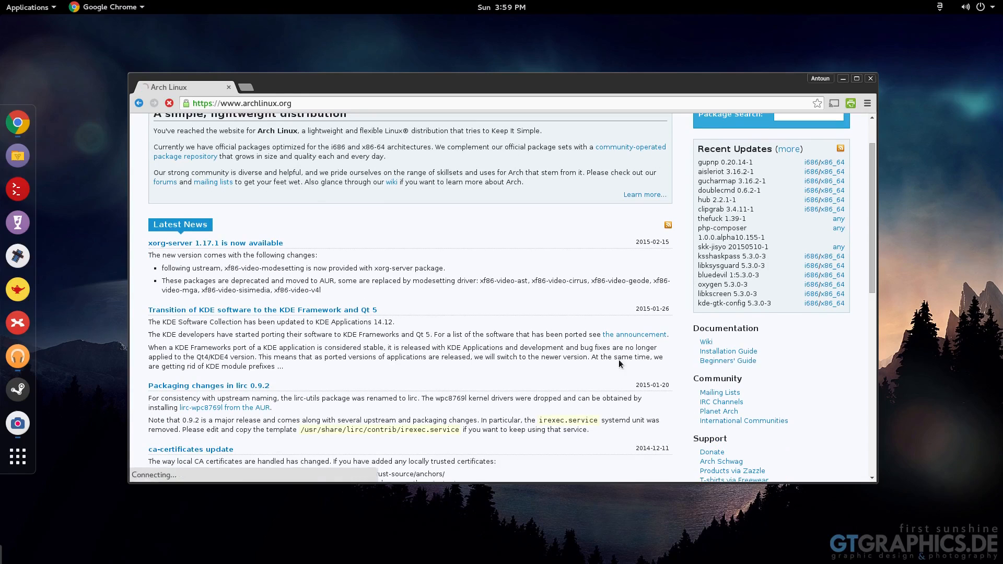
click(727, 360)
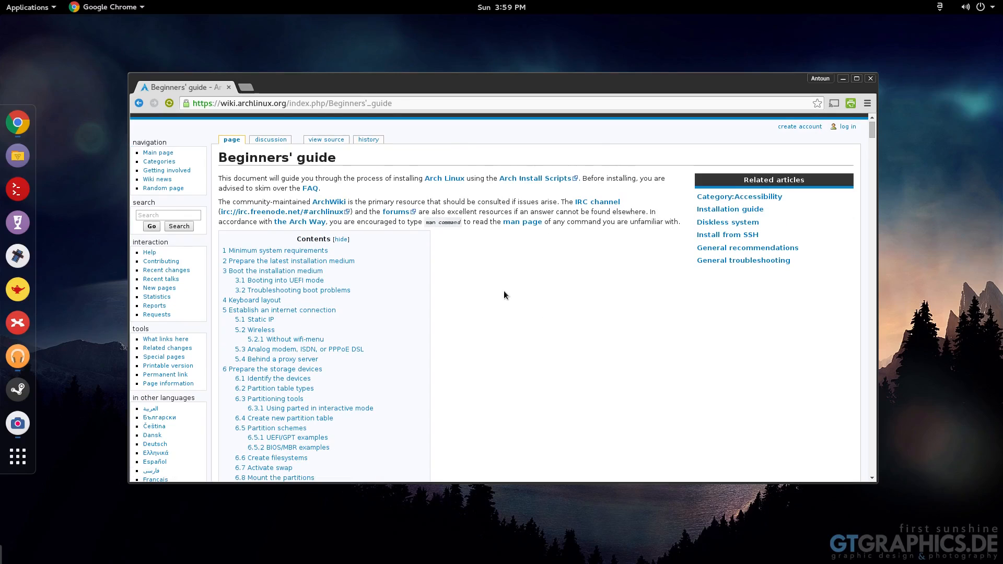
mouse_move(502, 303)
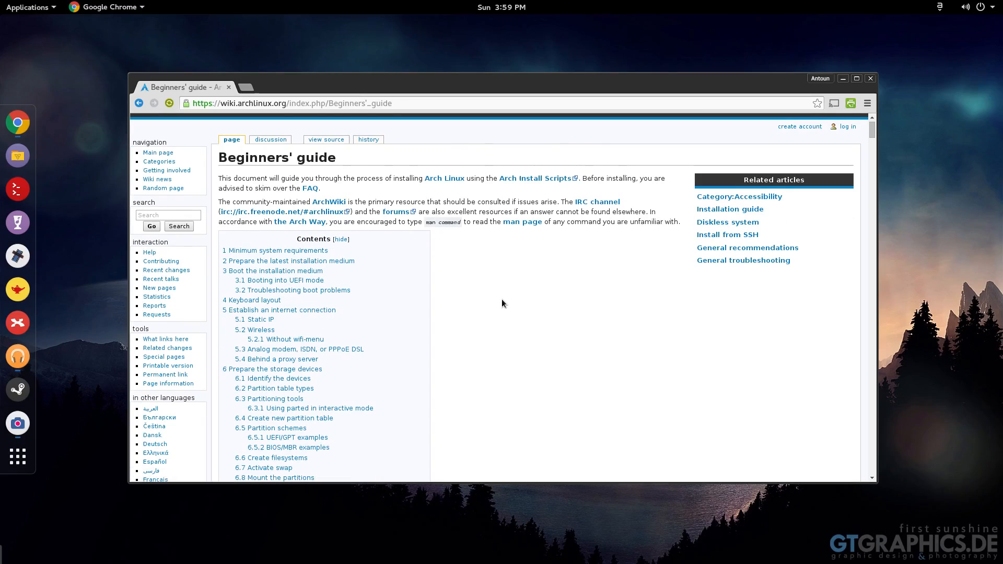
scroll(down, 3)
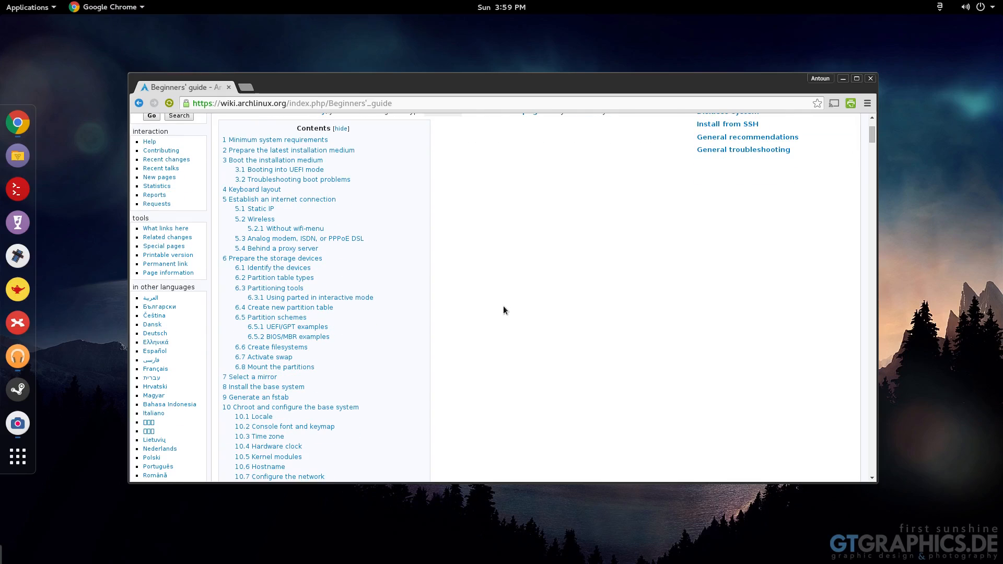
mouse_move(501, 314)
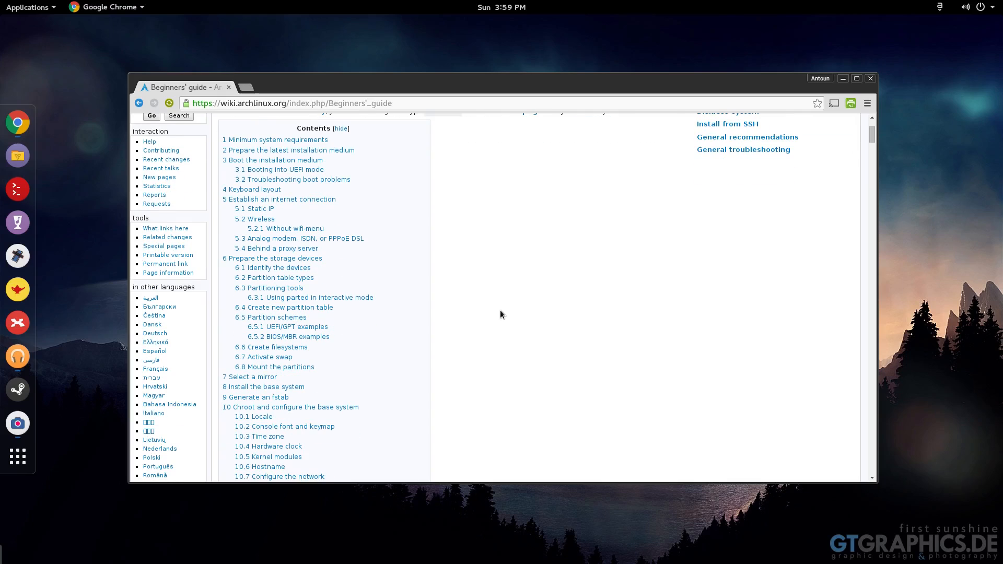
mouse_move(507, 313)
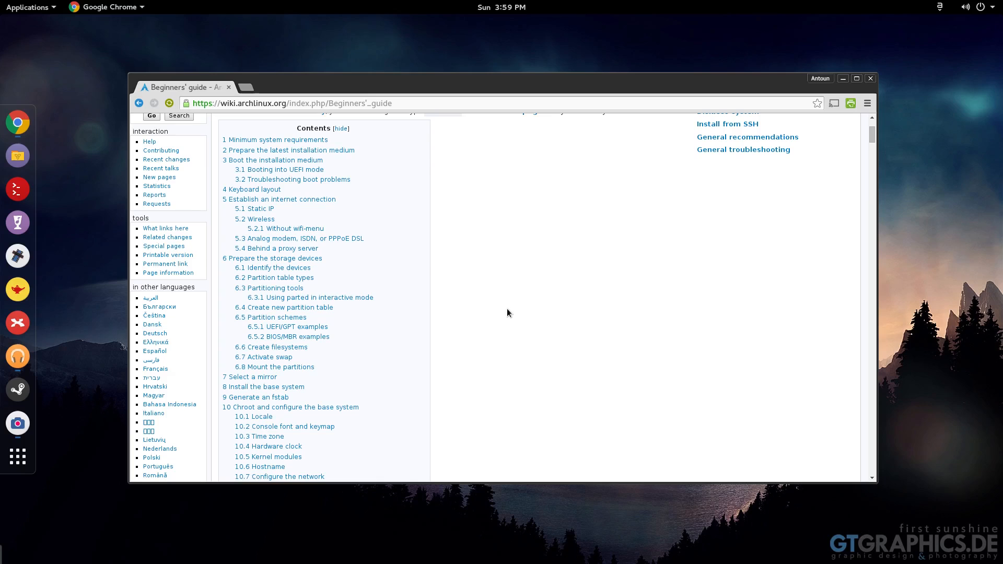
mouse_move(497, 338)
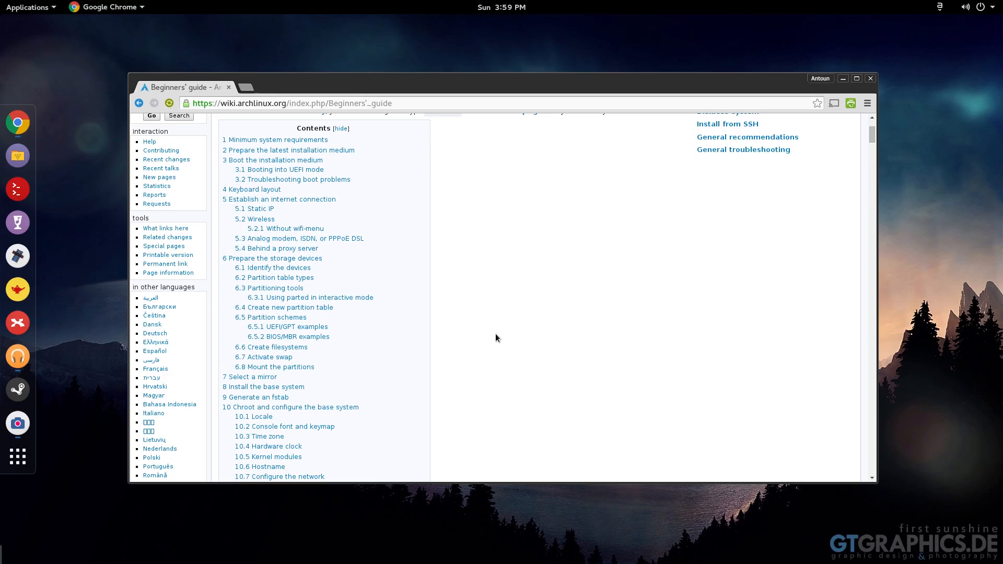
scroll(down, 3)
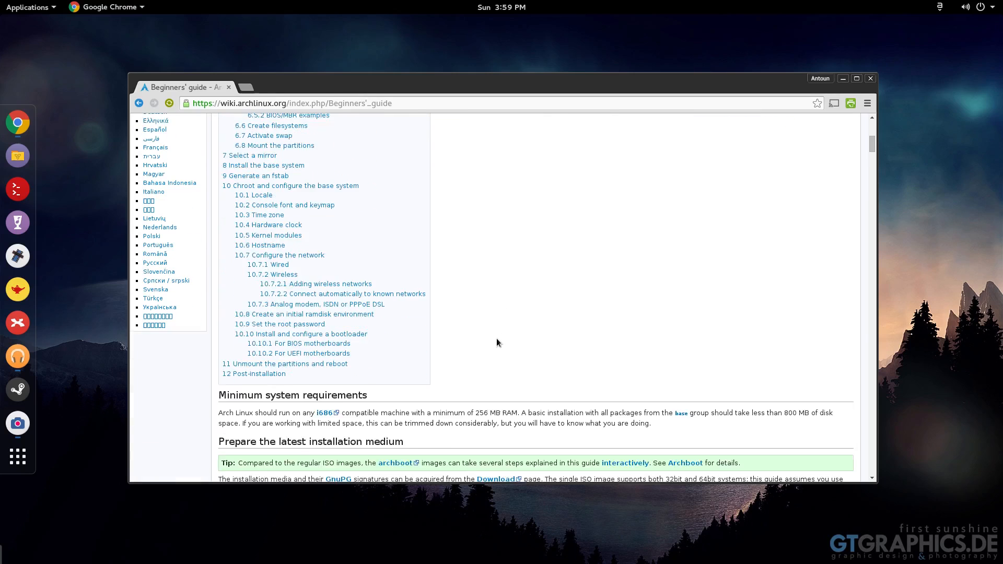
scroll(down, 3)
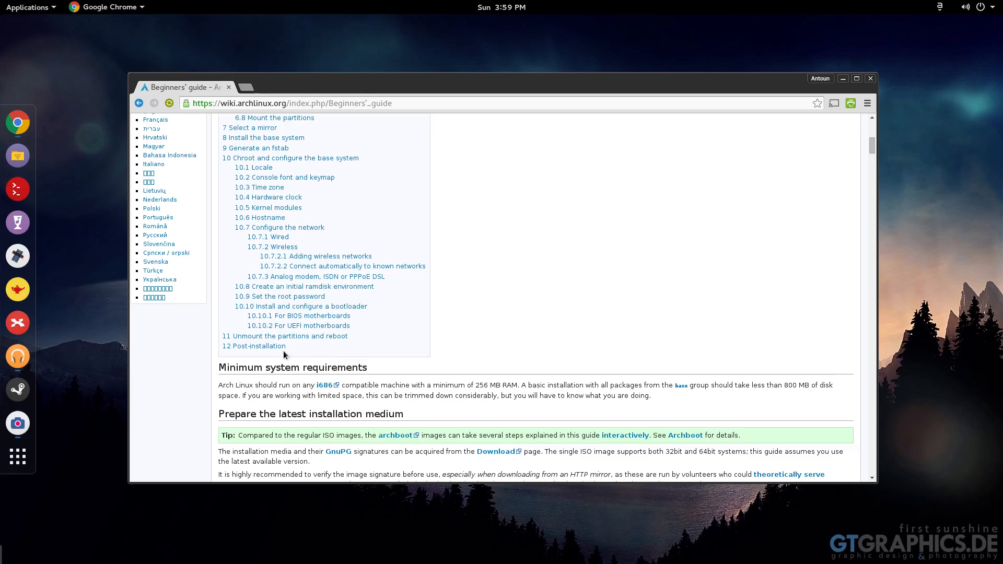
scroll(up, 3)
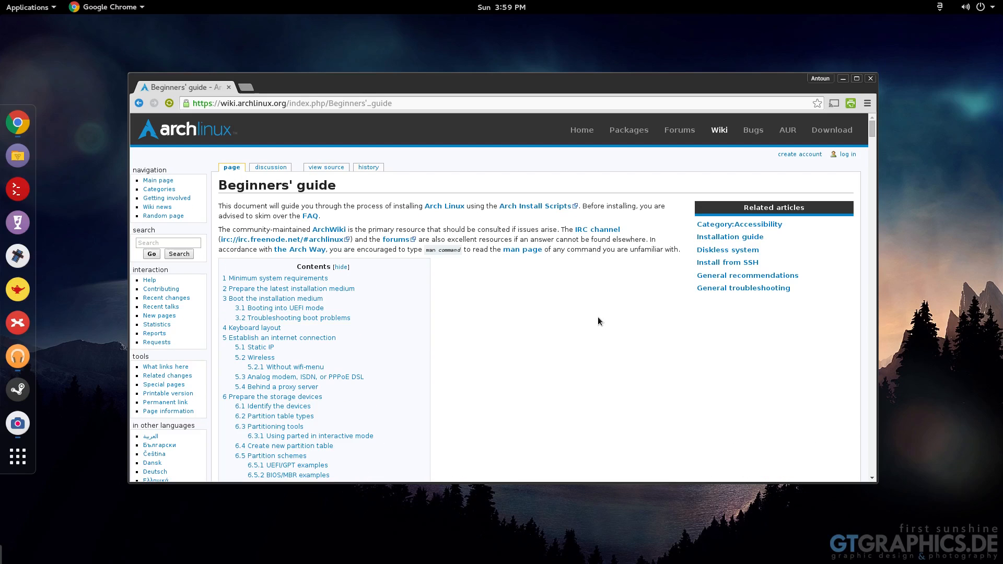
mouse_move(270, 367)
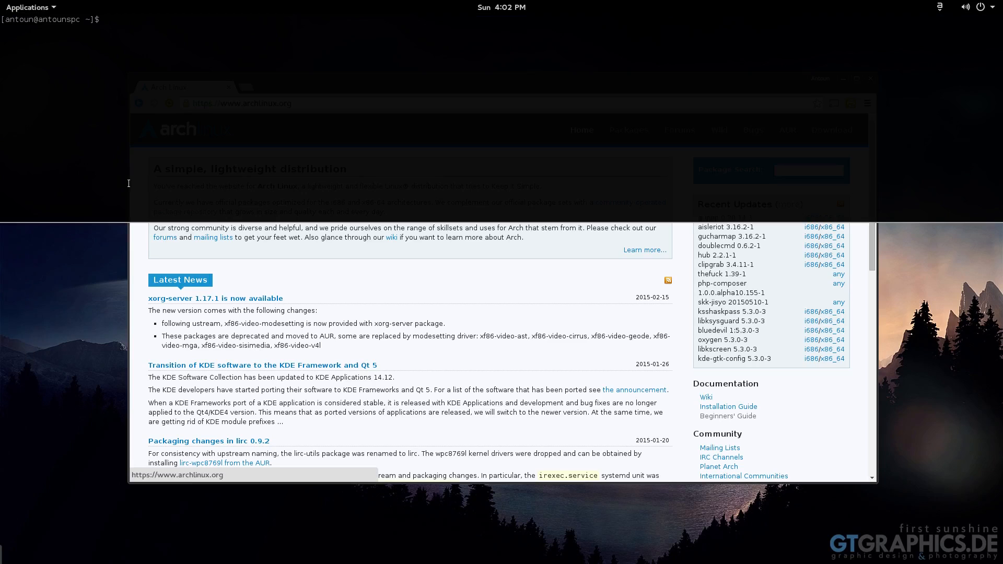
Run sudo pacman -S virtualbox, enter the password, answer n, then type yaourt.
text(sudo pa)
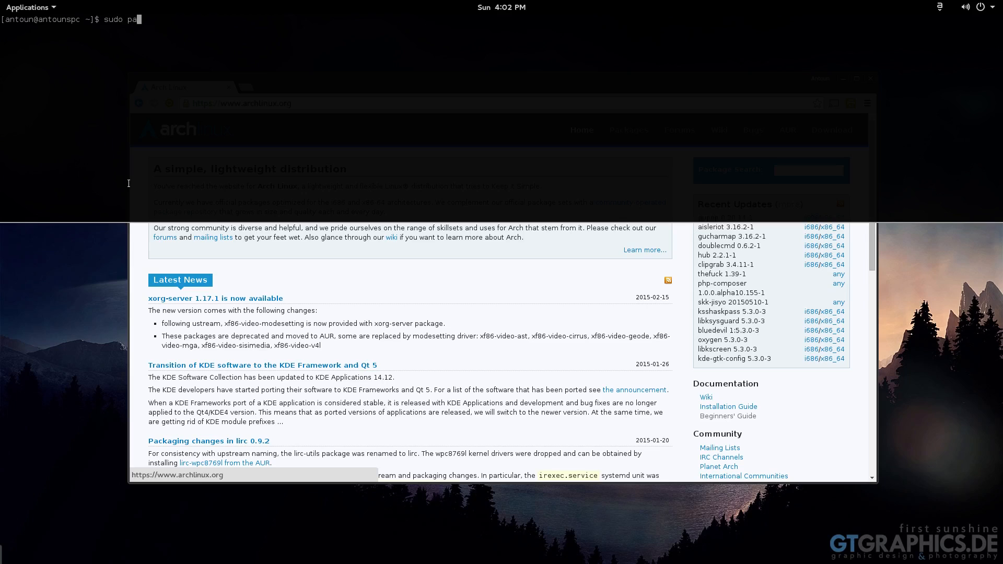
text(cman -S vi)
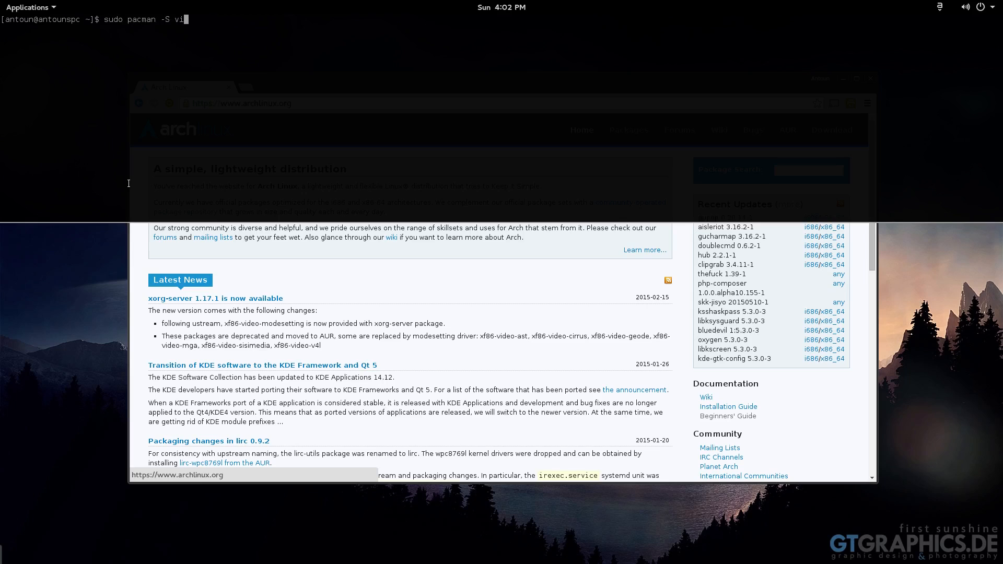
key(Return)
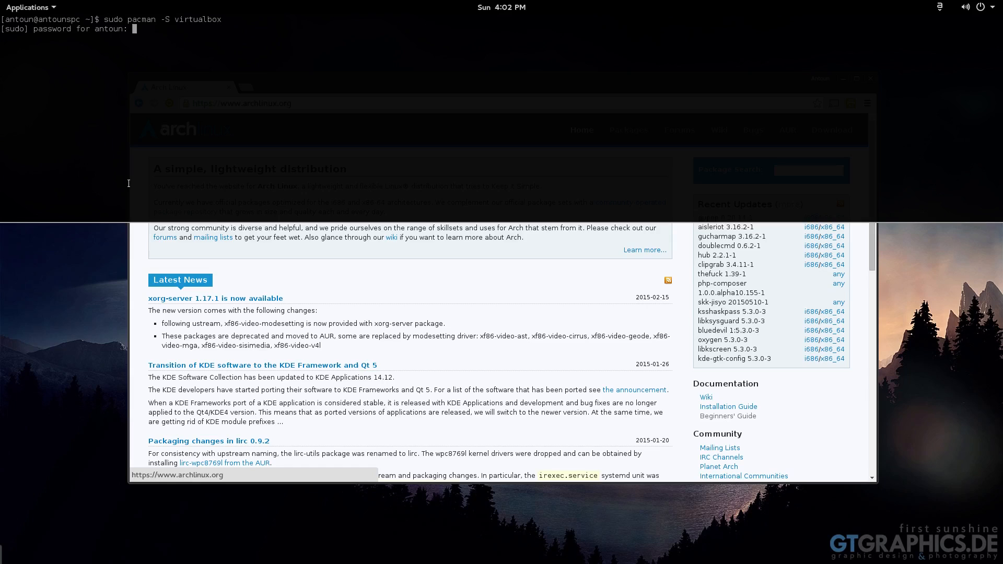
key(Return)
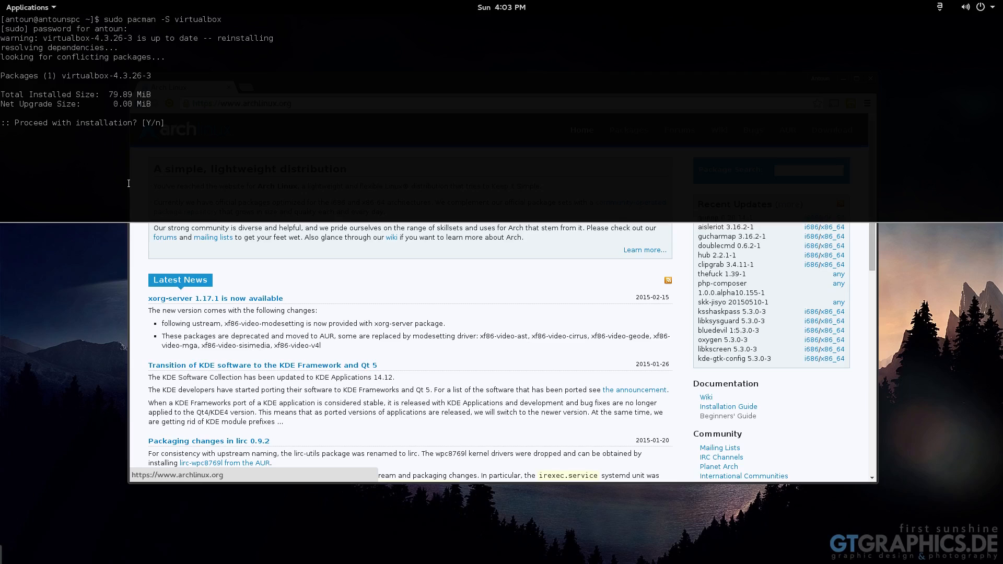
text(n)
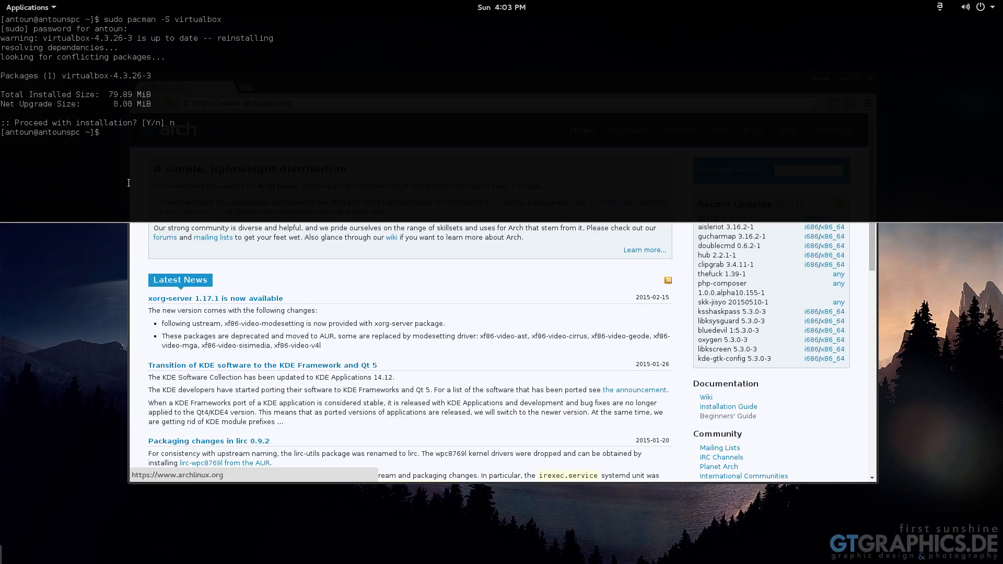
text(yaourt)
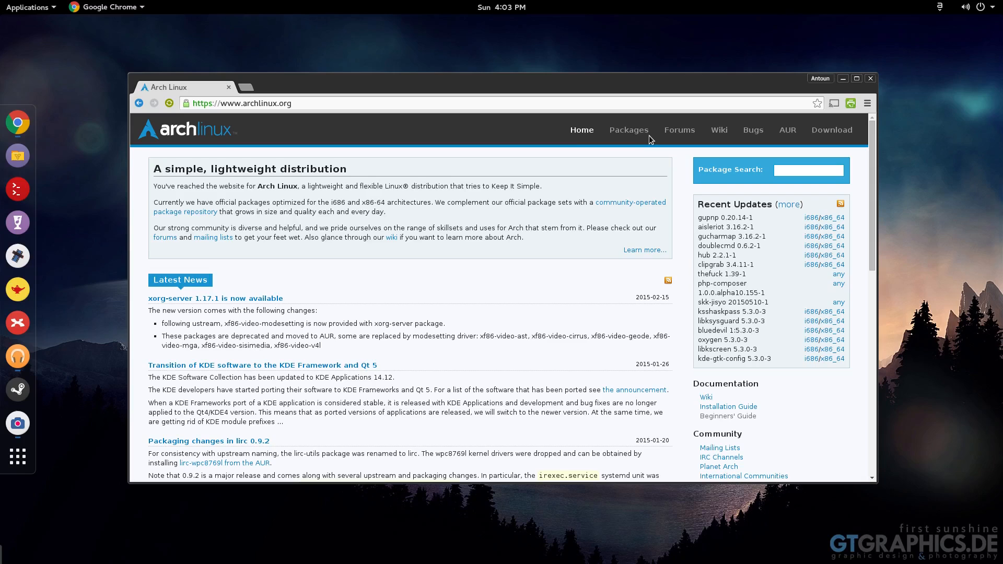
mouse_move(628, 130)
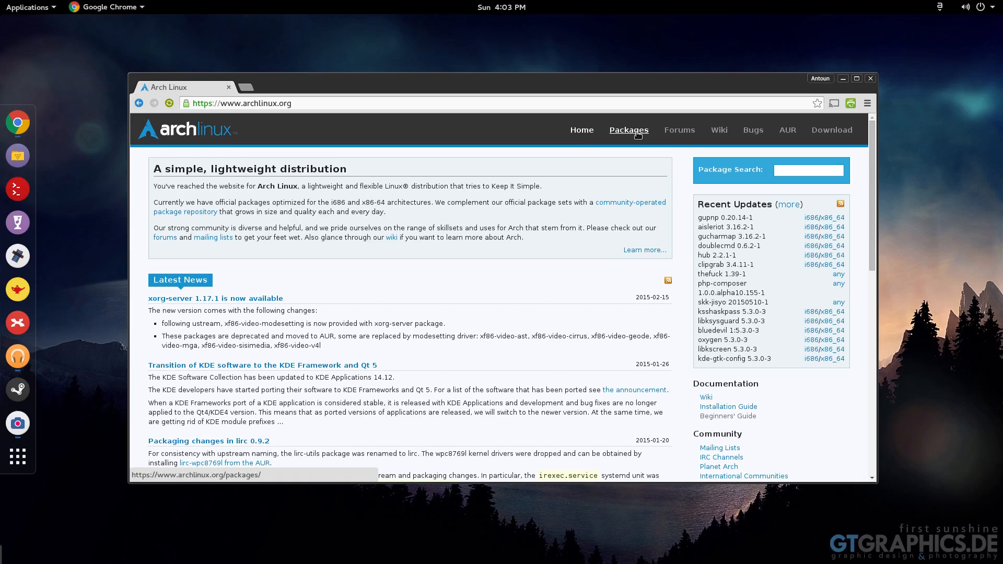
click(629, 130)
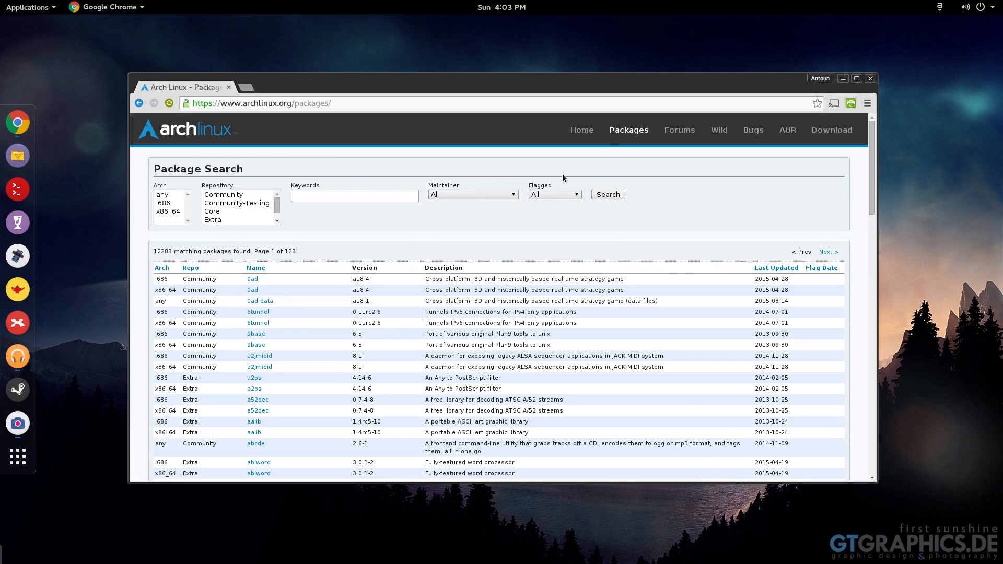
scroll(down, 3)
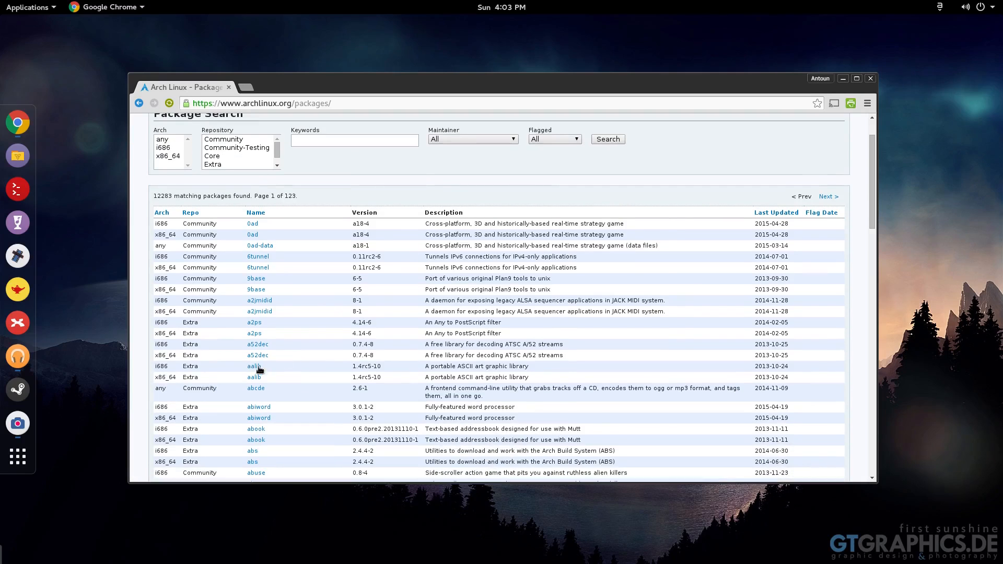
scroll(down, 3)
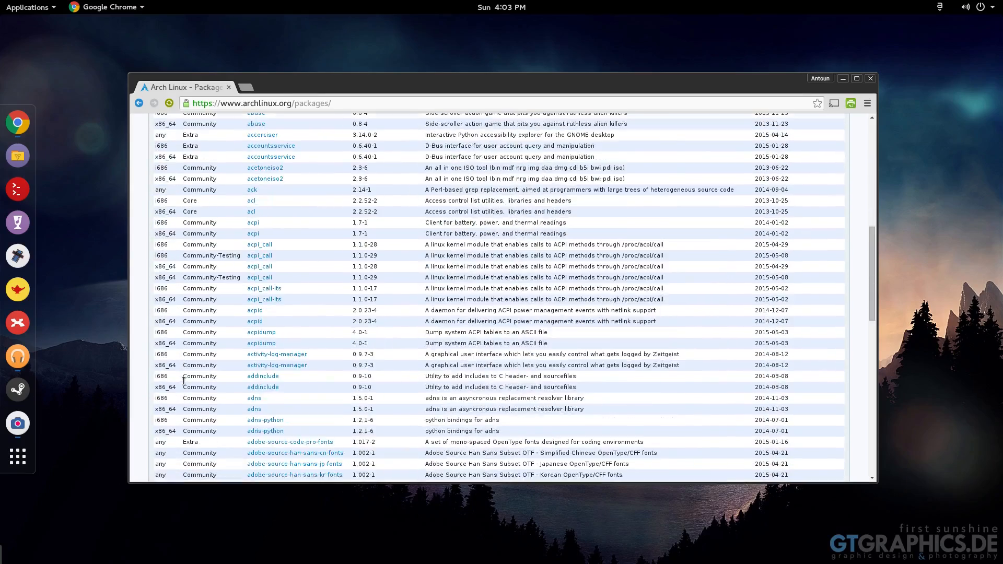
scroll(down, 3)
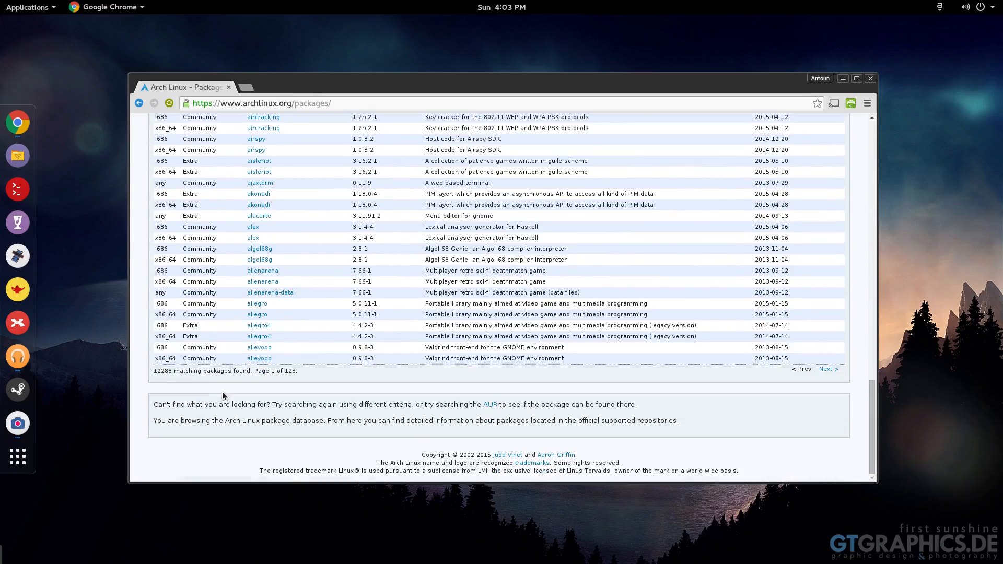
scroll(up, 3)
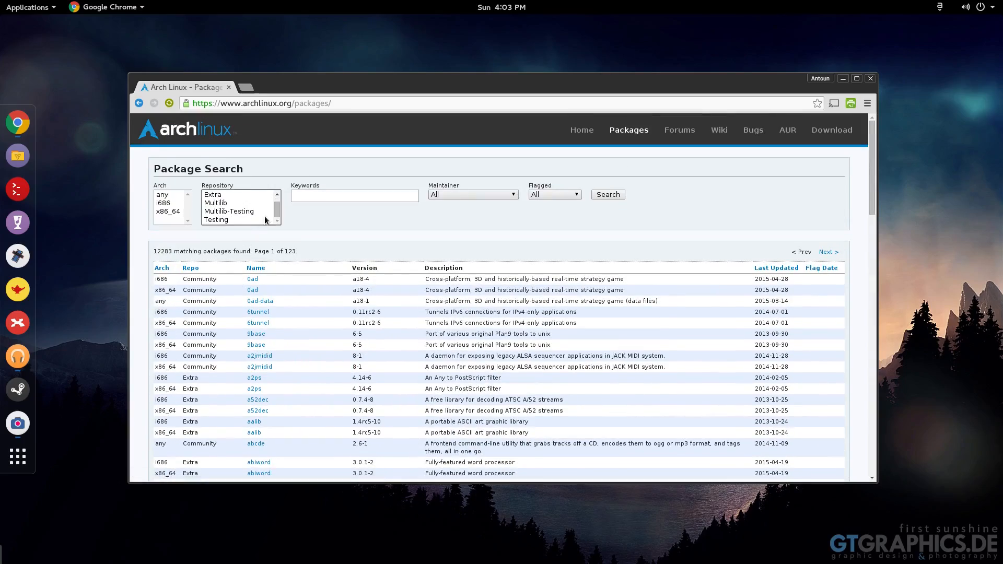
click(217, 219)
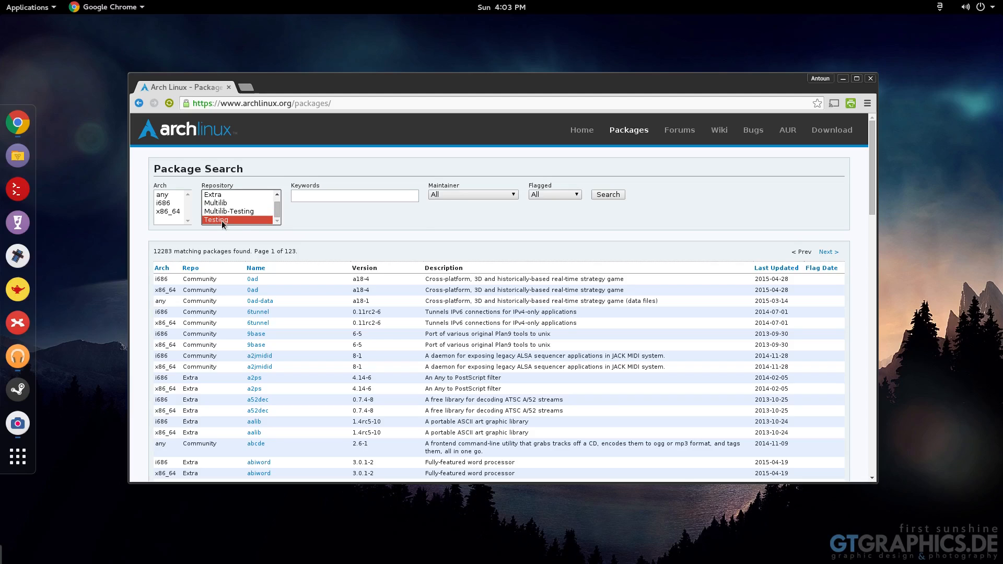
click(169, 211)
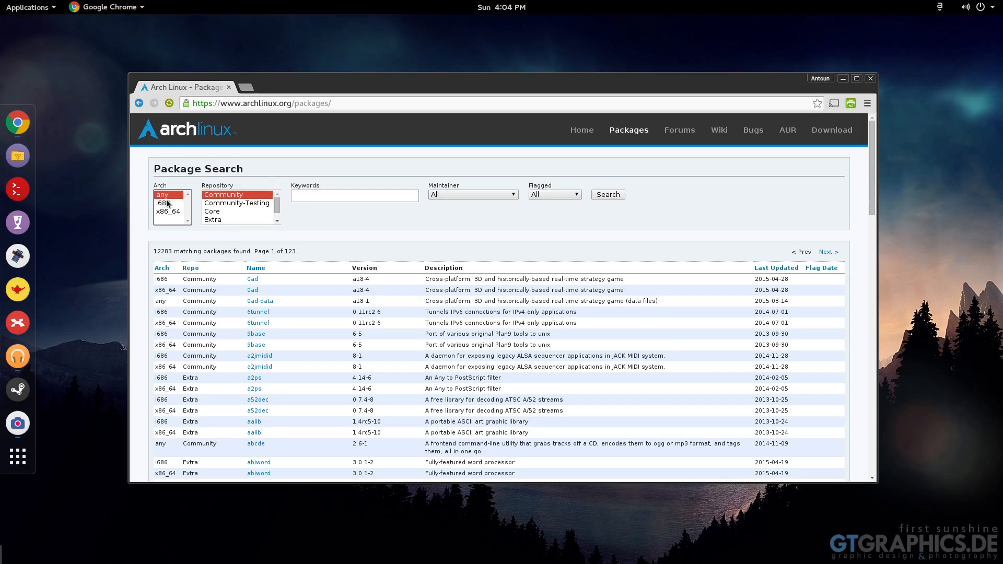
click(581, 130)
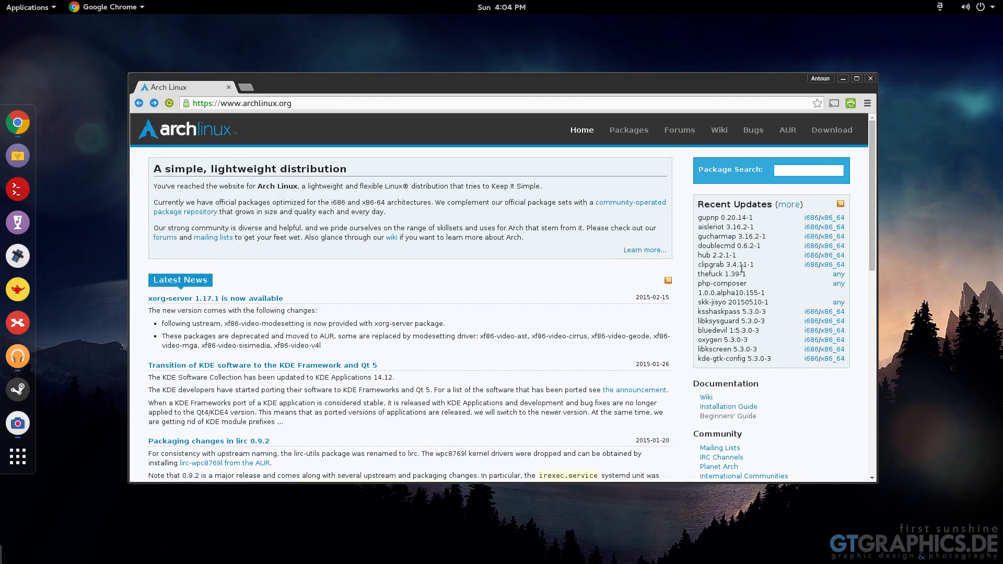
Open the gupnp package details page and enter the gupnp search term in the terminal.
click(715, 217)
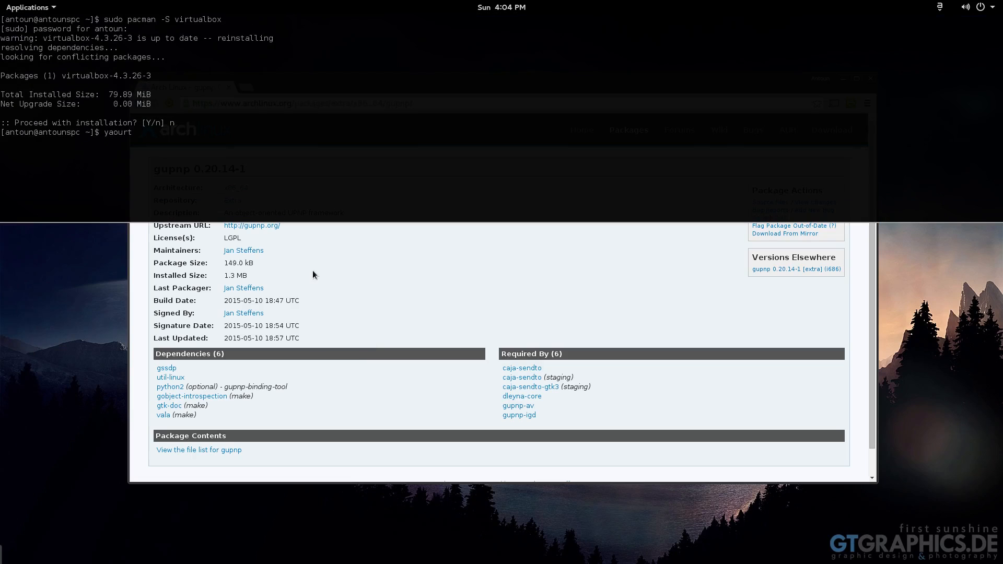
text(g)
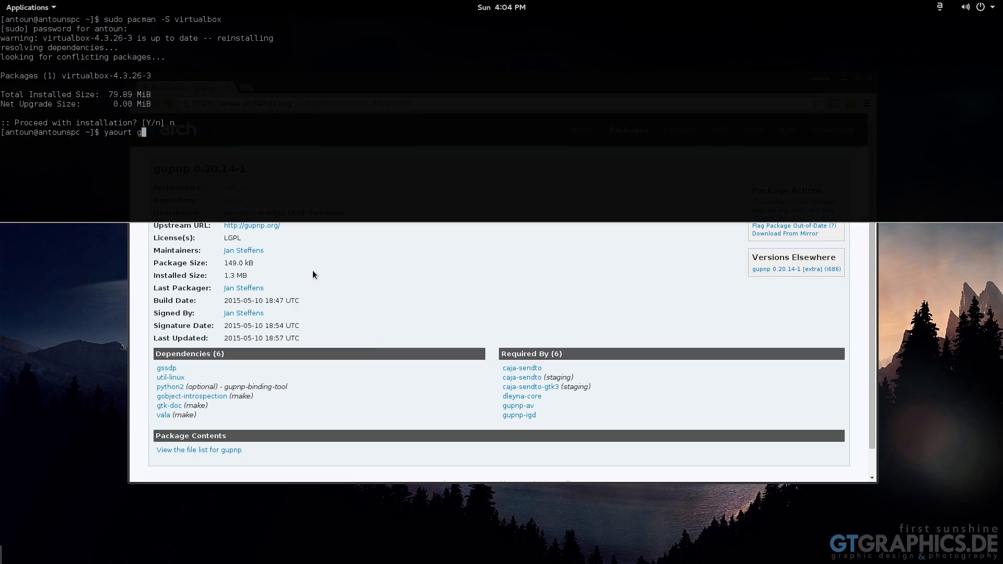
text(upnp)
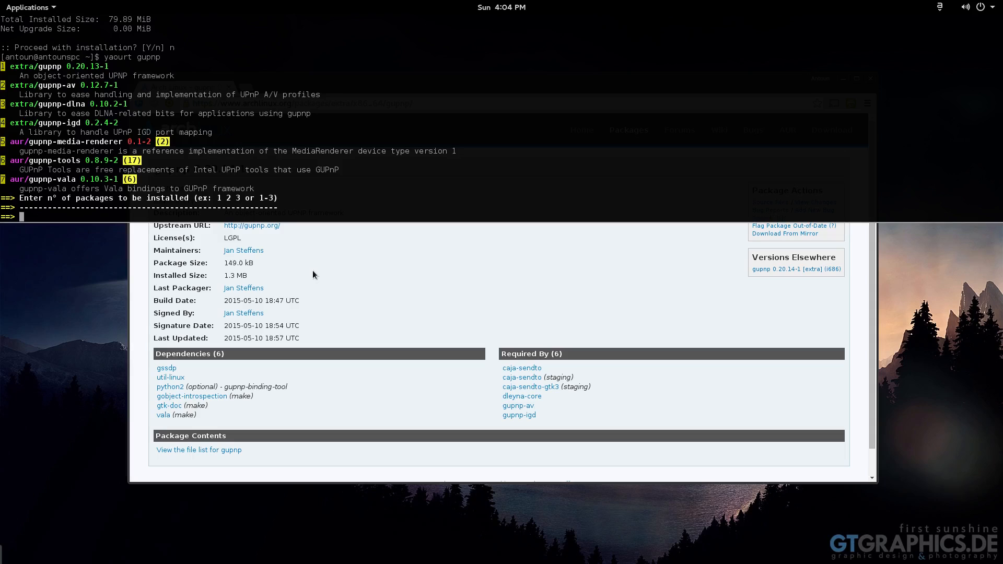
mouse_move(252, 225)
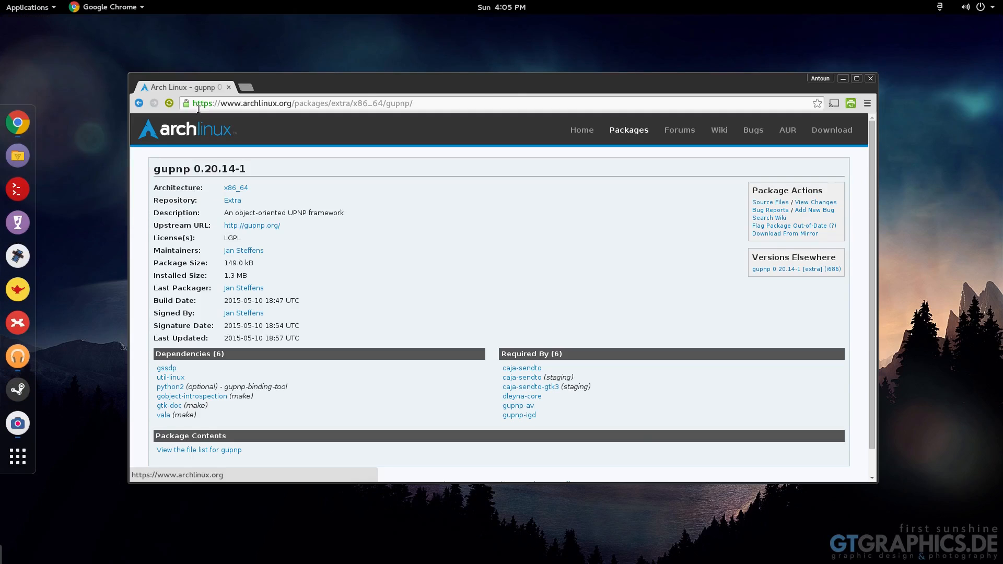
Go Home, visit the AUR homepage, then open and dismiss the applications menu.
click(580, 130)
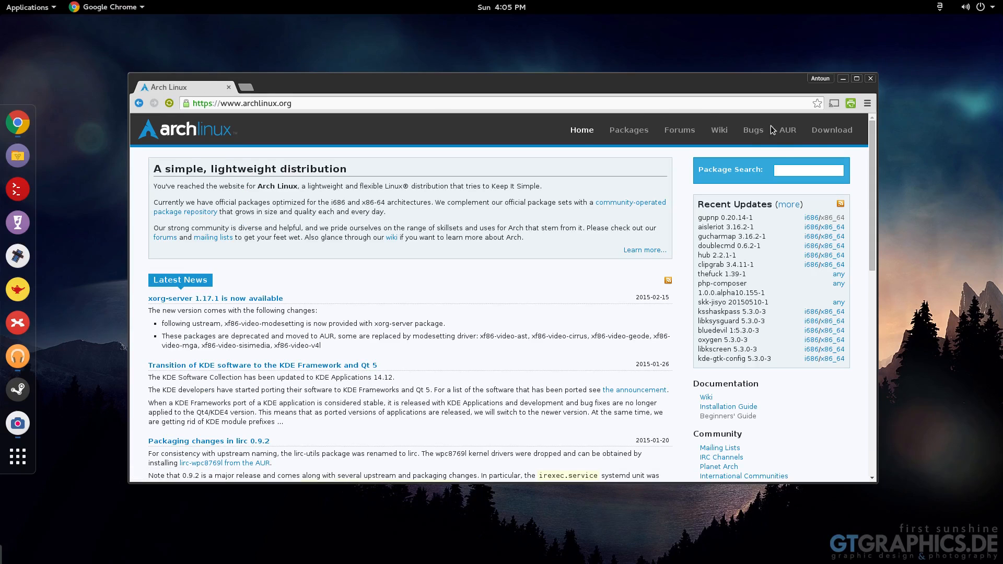
click(795, 131)
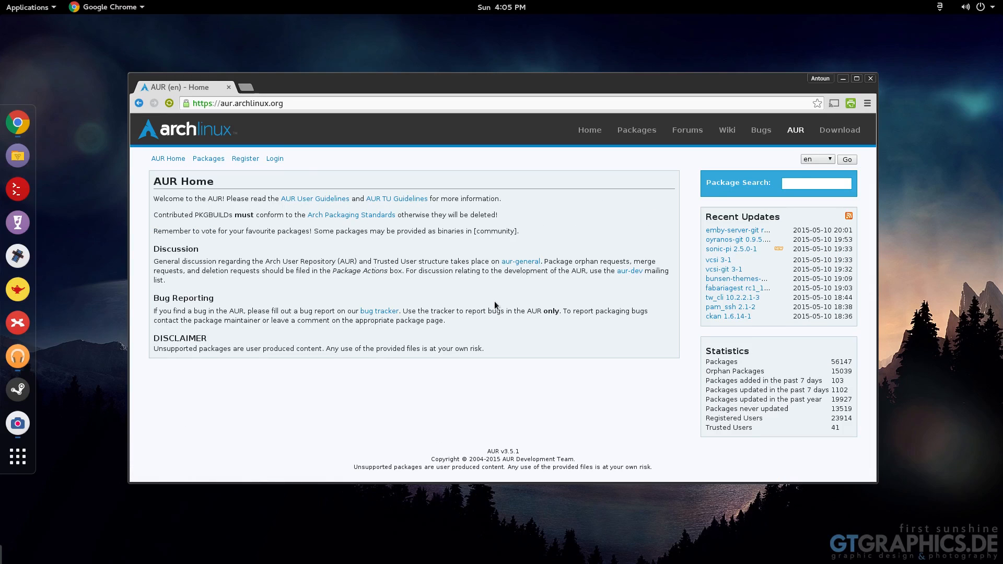
click(28, 7)
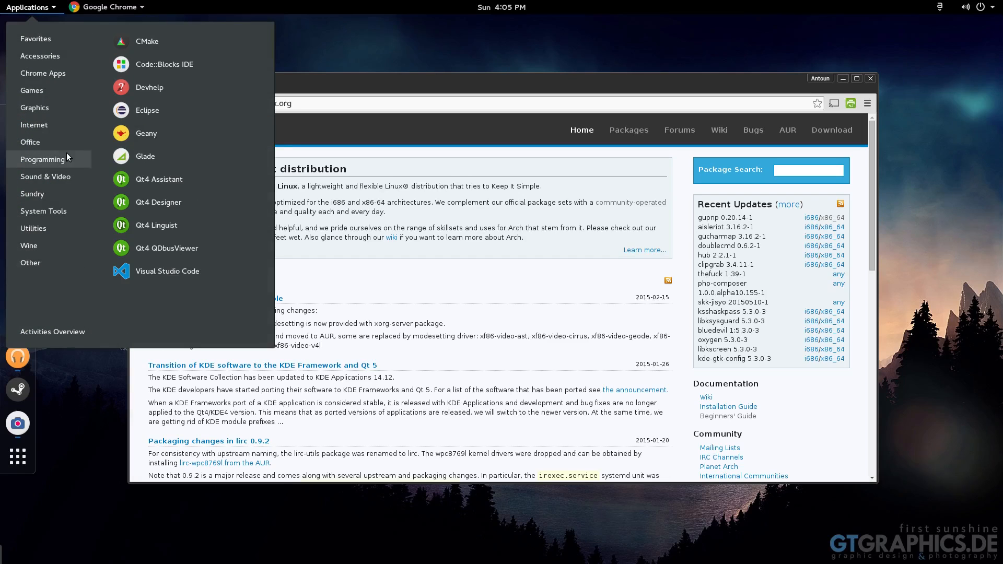
click(485, 286)
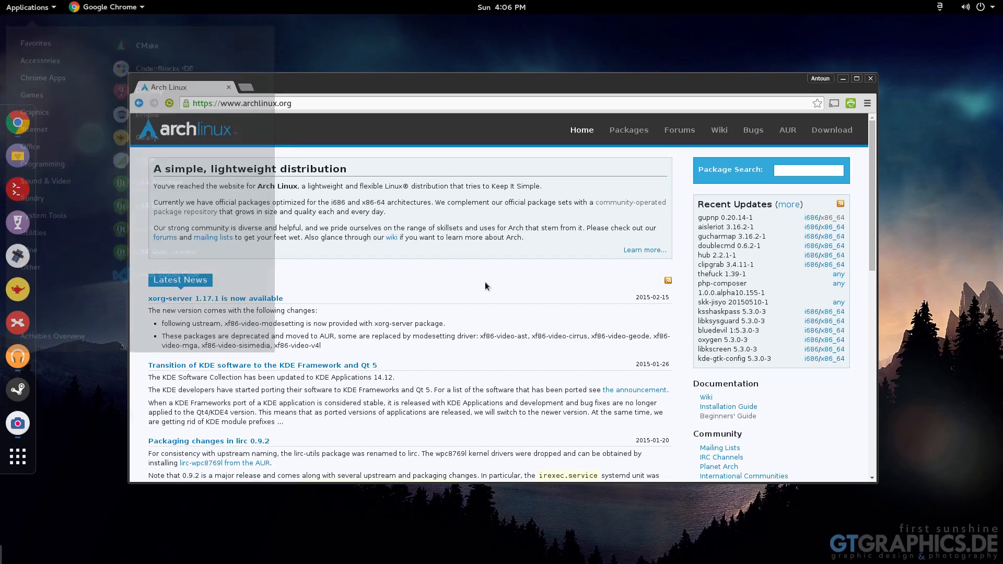